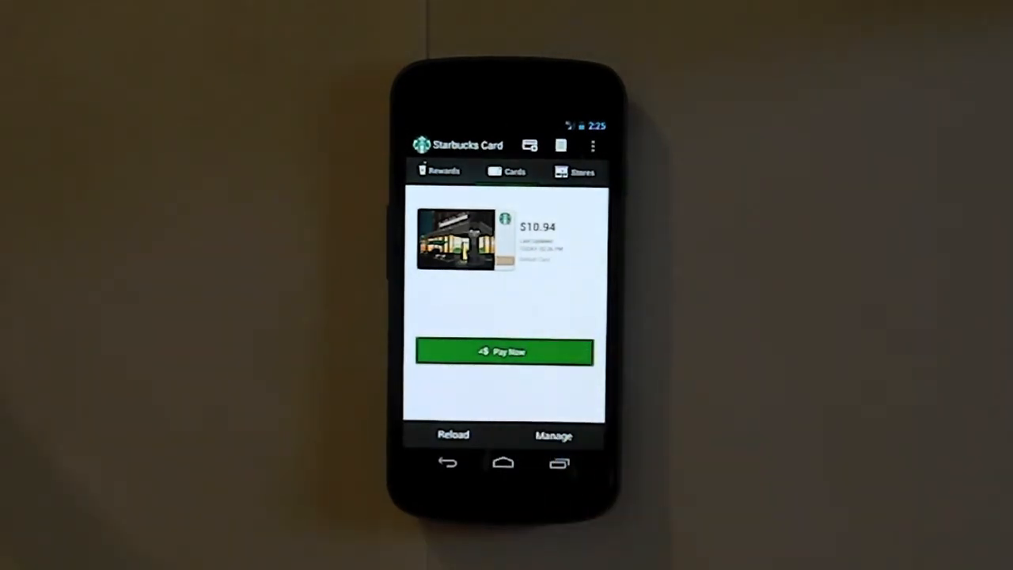
Step: Switch from the Starbucks Card screen ($10.94 balance) to the Stores map
left_click(503, 351)
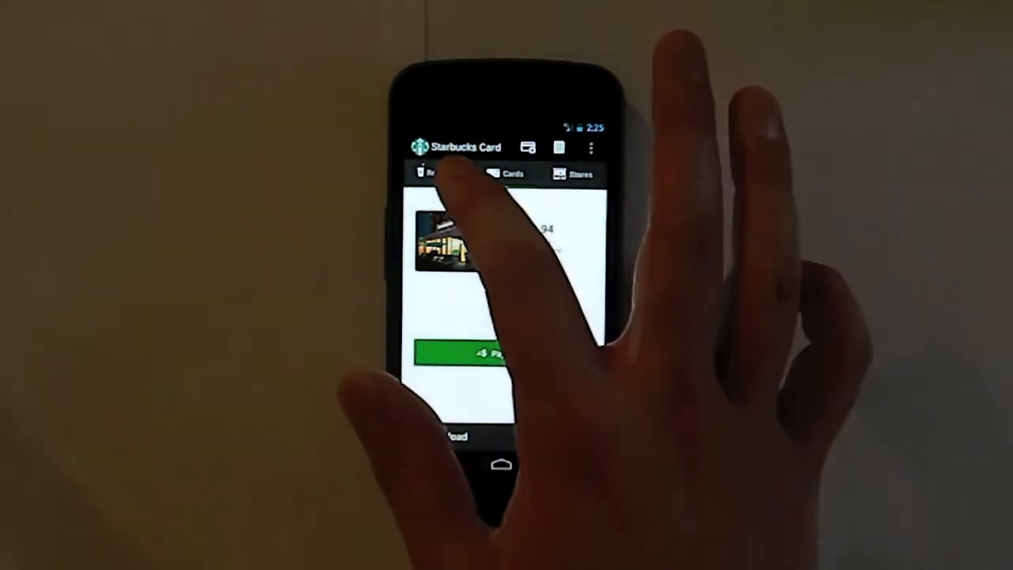
left_click(434, 173)
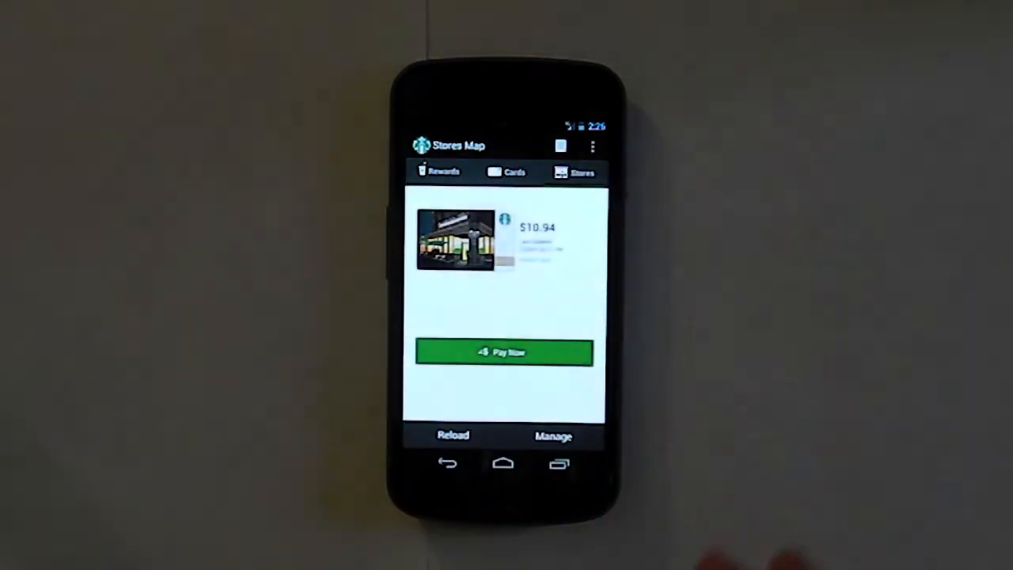
Step: Leave the Starbucks store map and return to the Android home screen
left_click(579, 170)
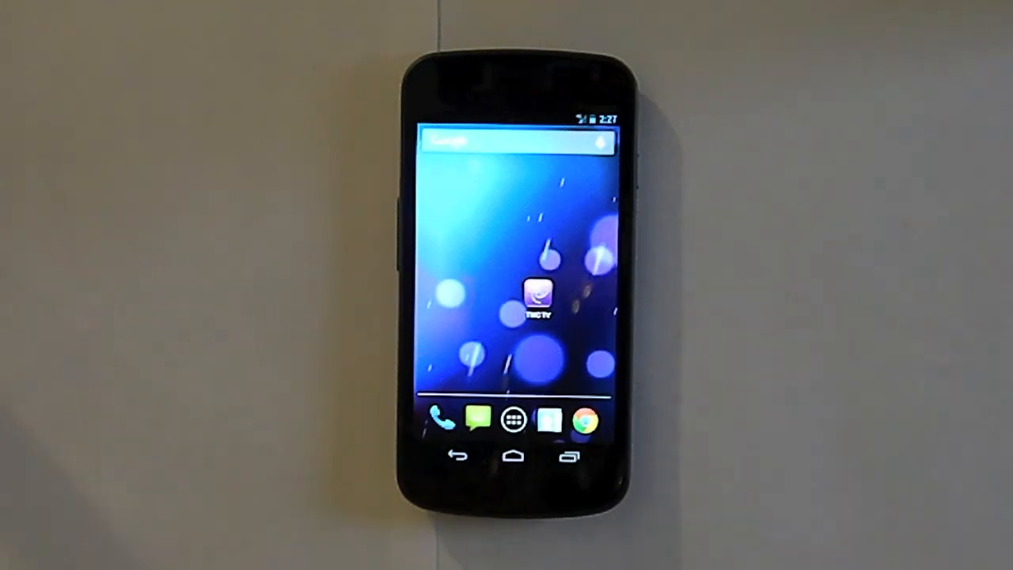
Step: Launch TWC TV and view the guide for Monday Dec 24 at 02:00 PM
left_click(539, 298)
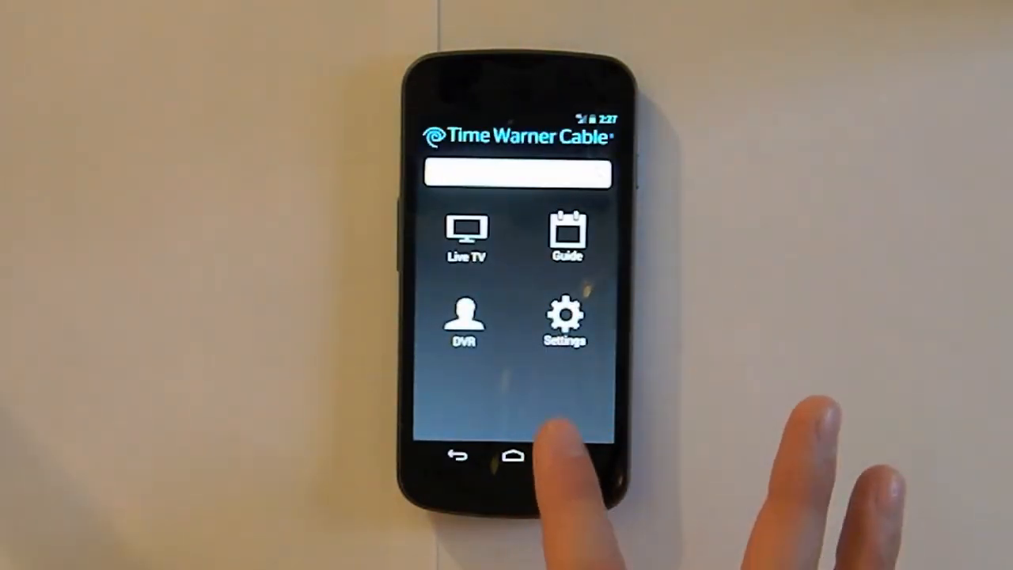
left_click(464, 320)
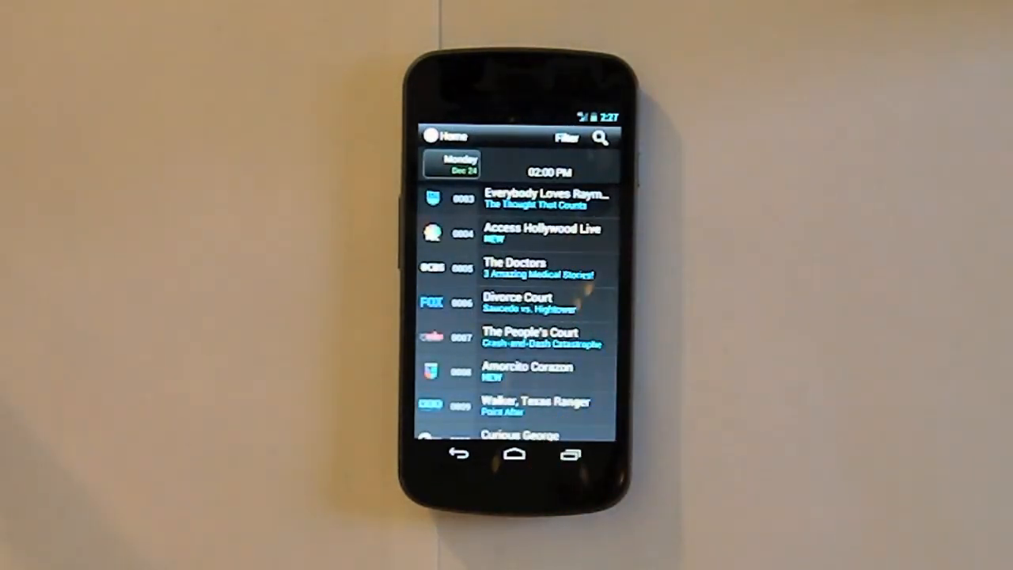
Step: View Access Hollywood Live's details, then return to the Time Warner Cable main menu
left_click(531, 268)
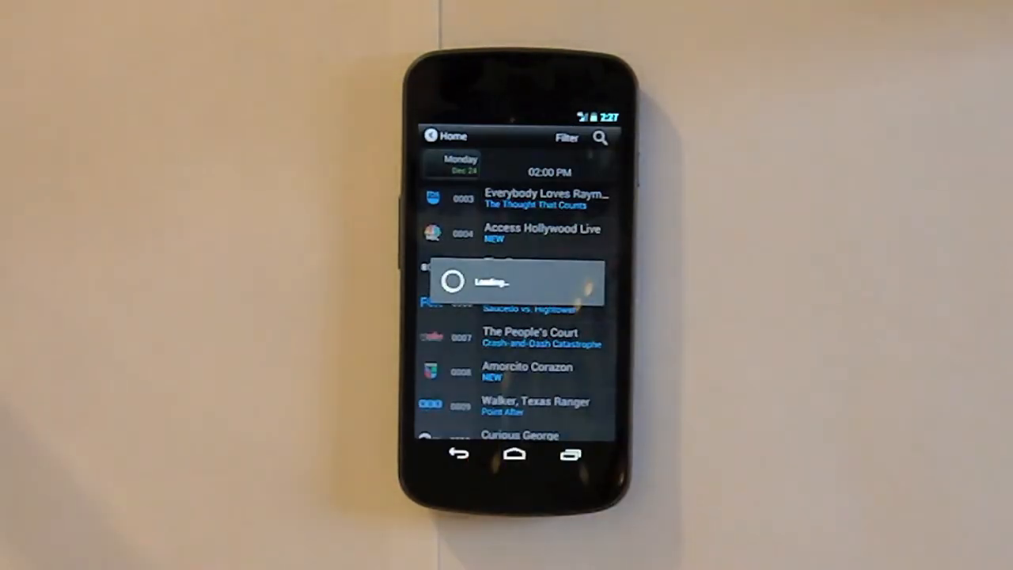
left_click(515, 235)
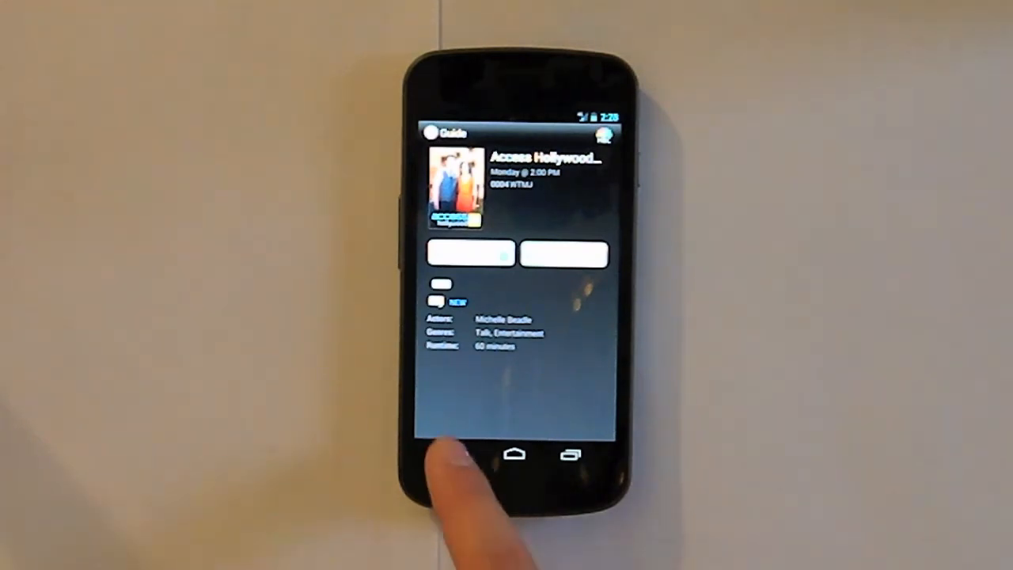
left_click(461, 453)
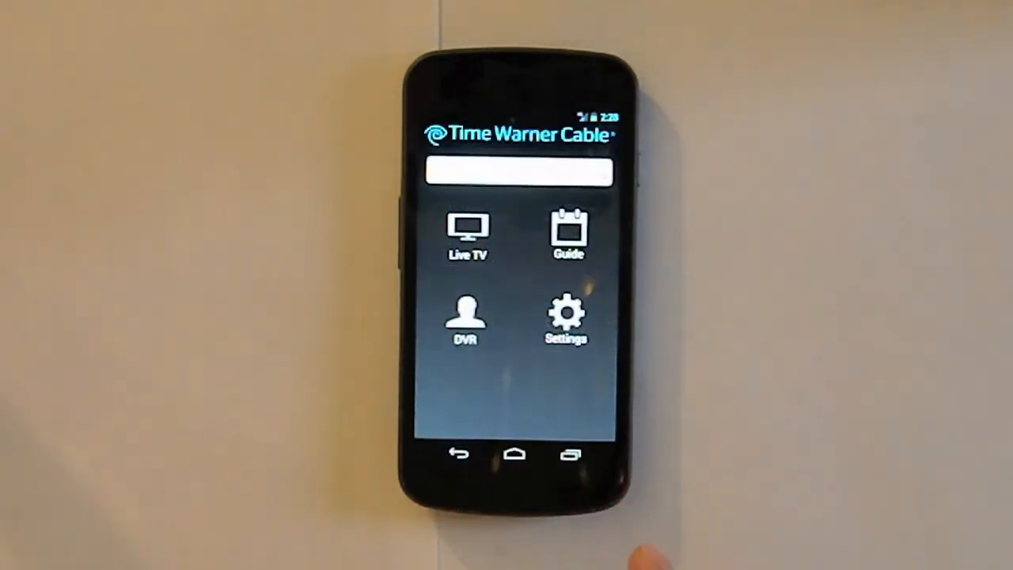